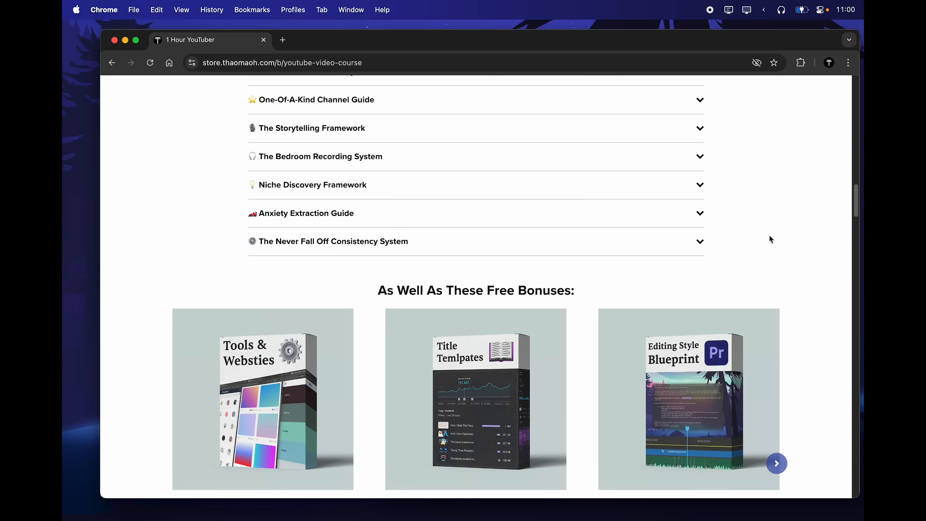
scroll(down, 3)
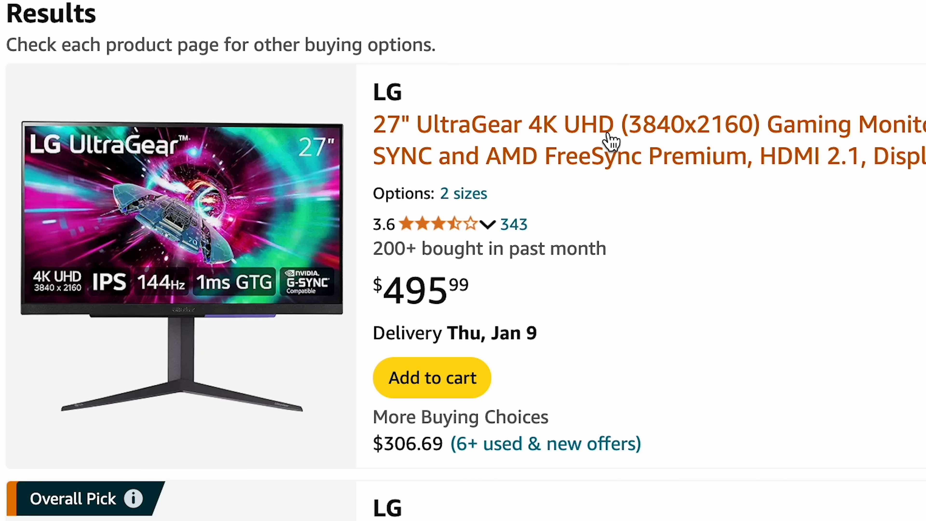
mouse_move(602, 279)
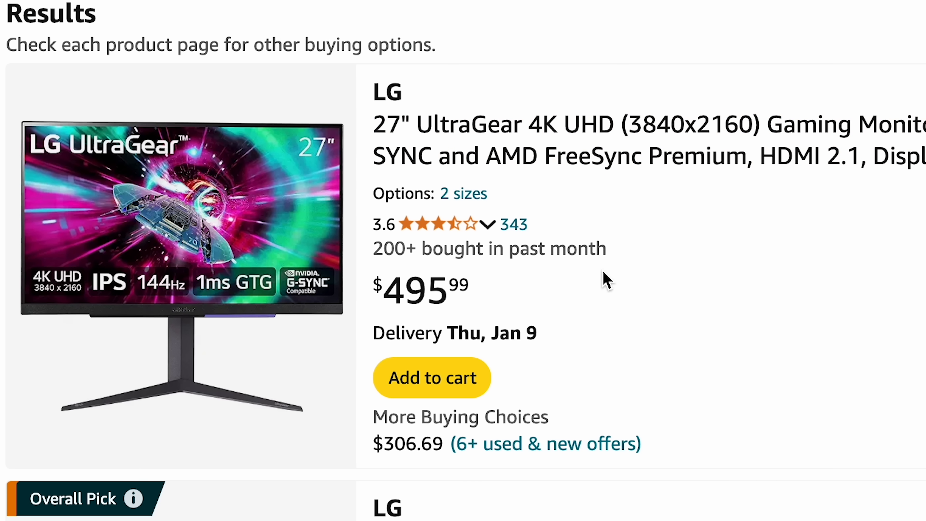